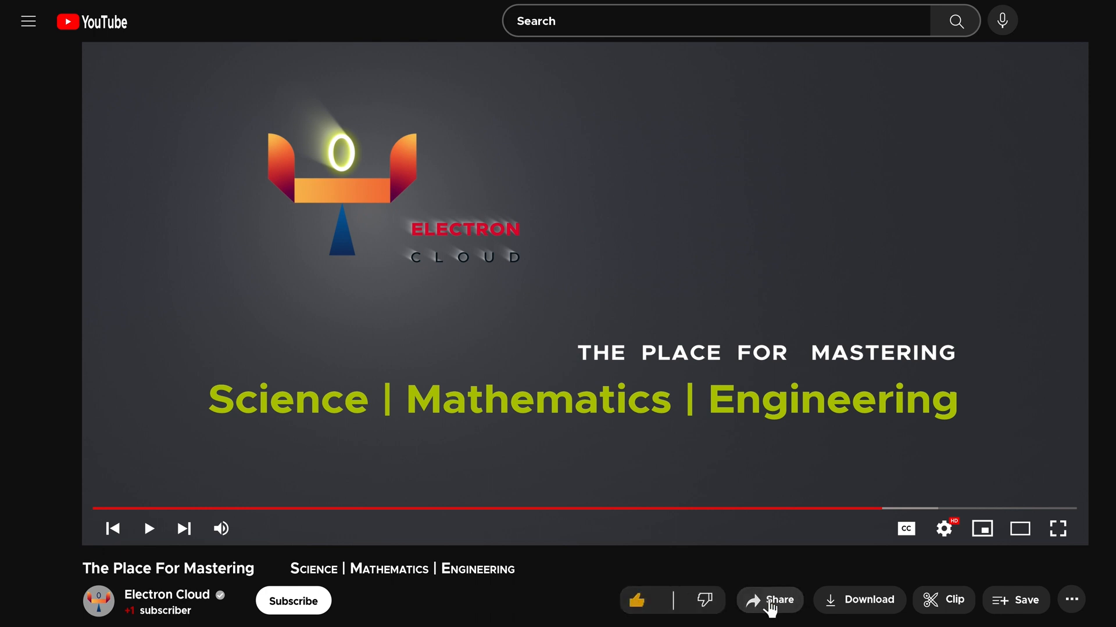
mouse_move(607, 597)
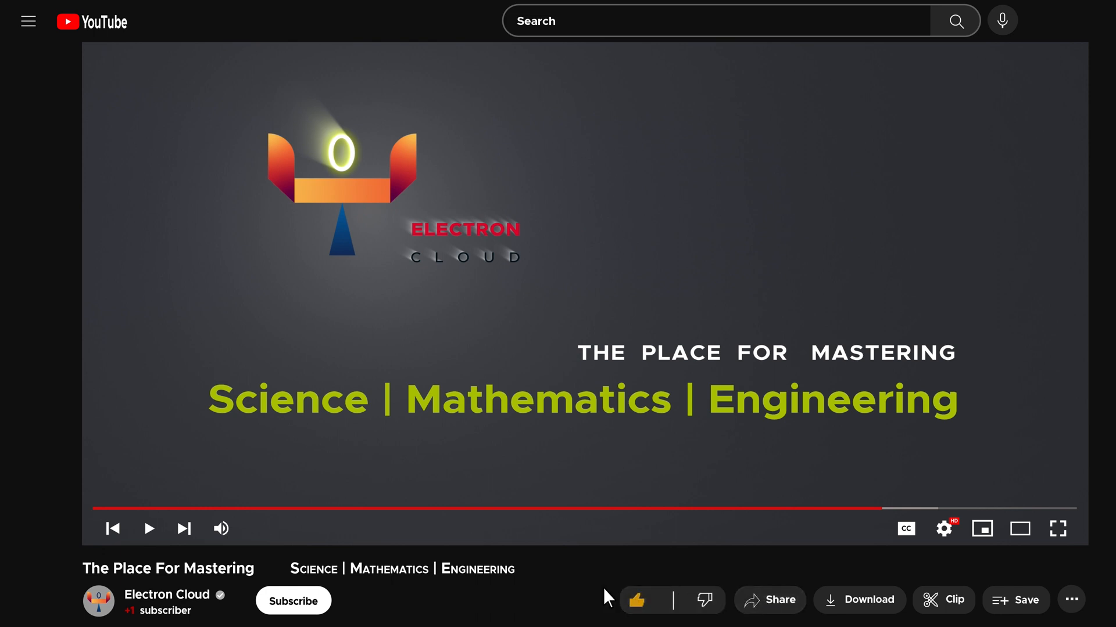
Subscribe to Electron Cloud and show its notification bell options.
click(292, 600)
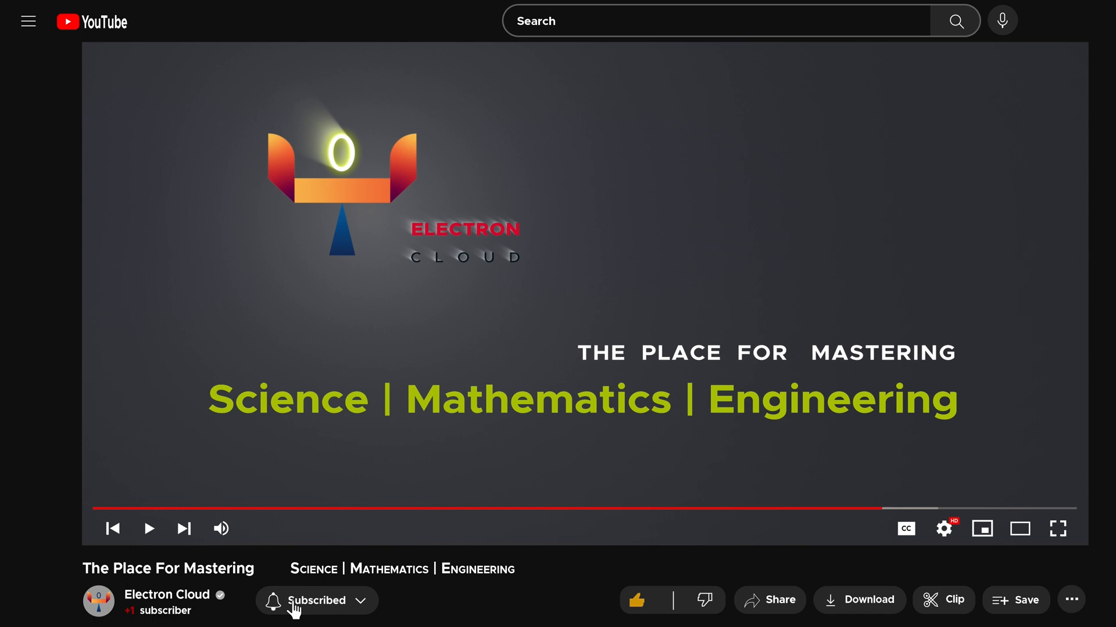
click(316, 600)
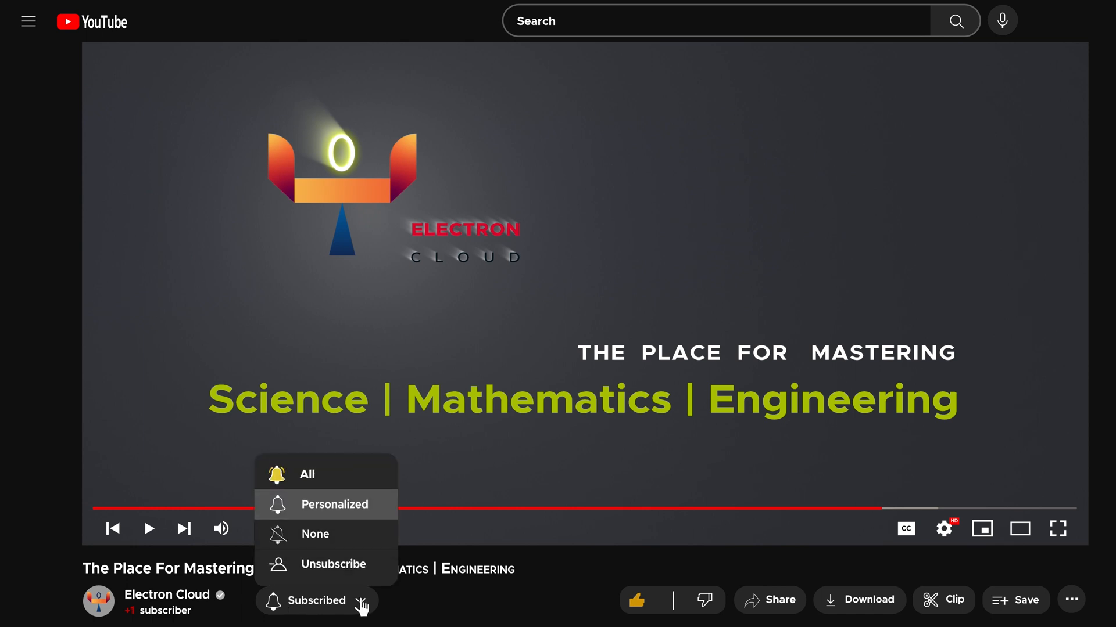